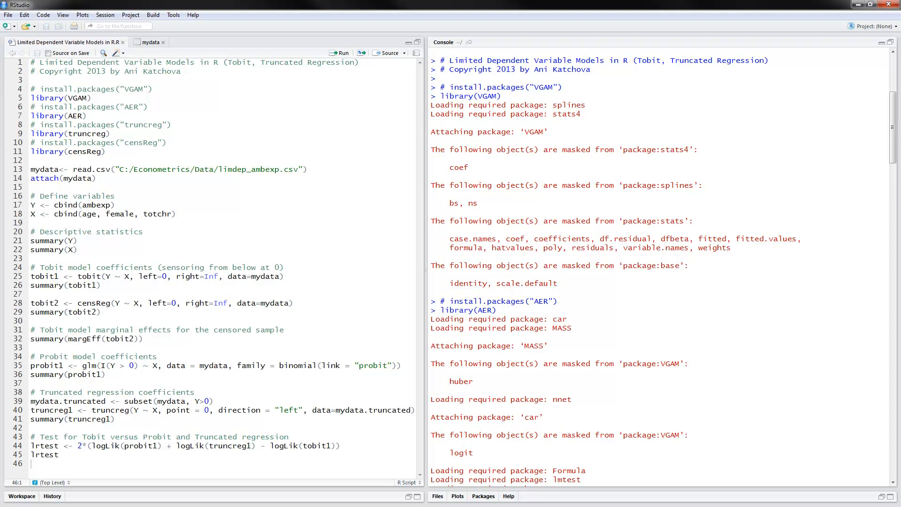
{"action": "mouse_move", "coordinate": [215, 249]}
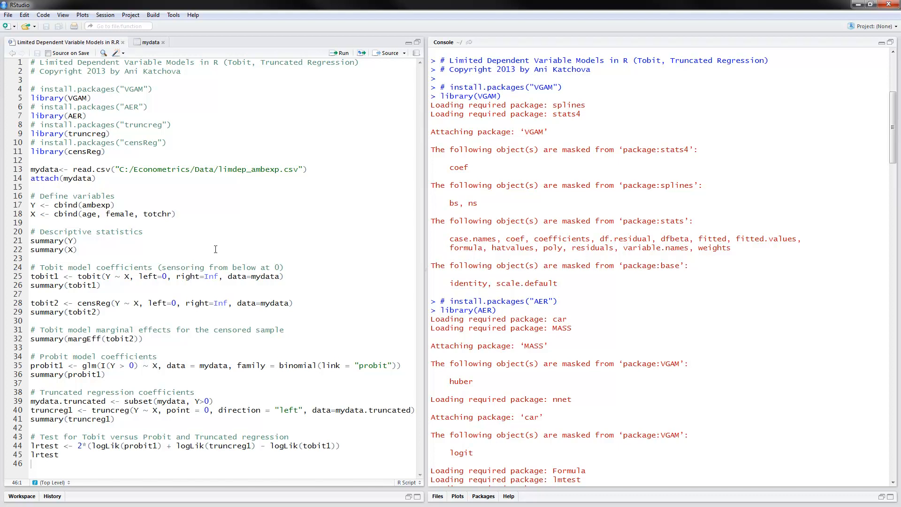
{"action": "mouse_move", "coordinate": [269, 171]}
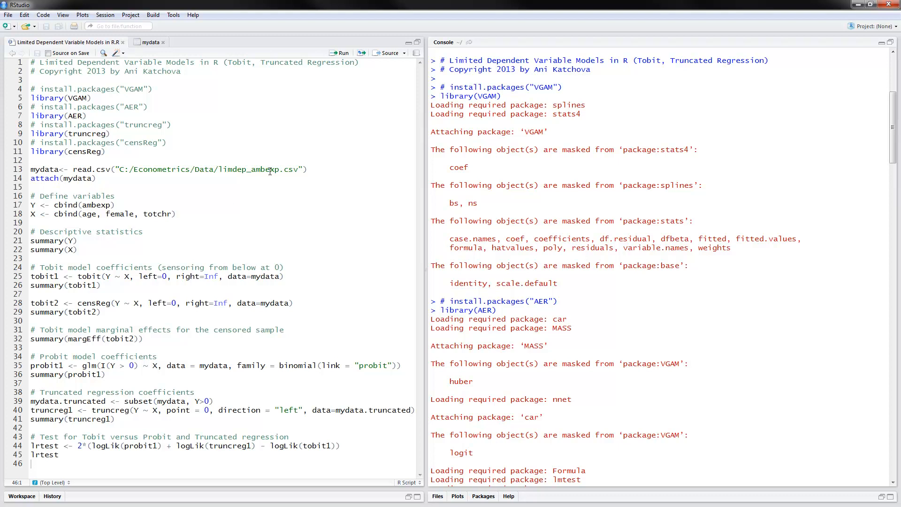
{"action": "mouse_move", "coordinate": [220, 170]}
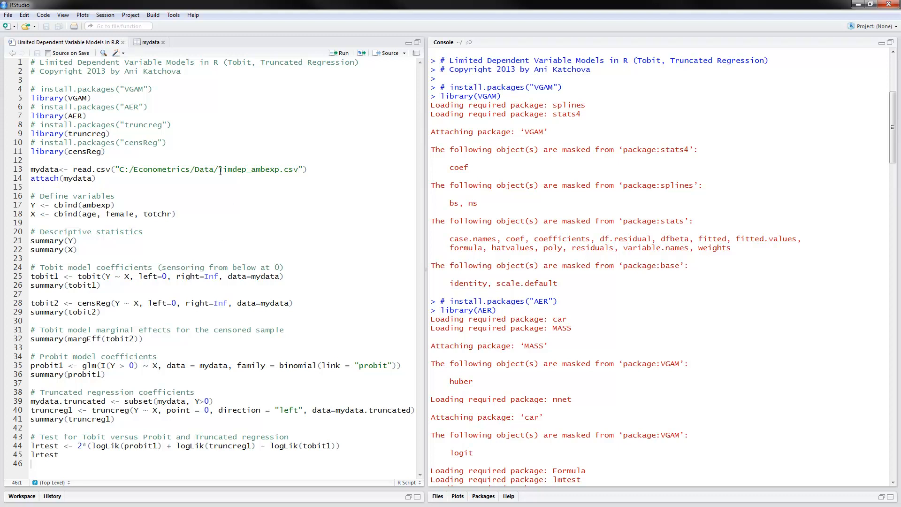
{"action": "mouse_move", "coordinate": [295, 171]}
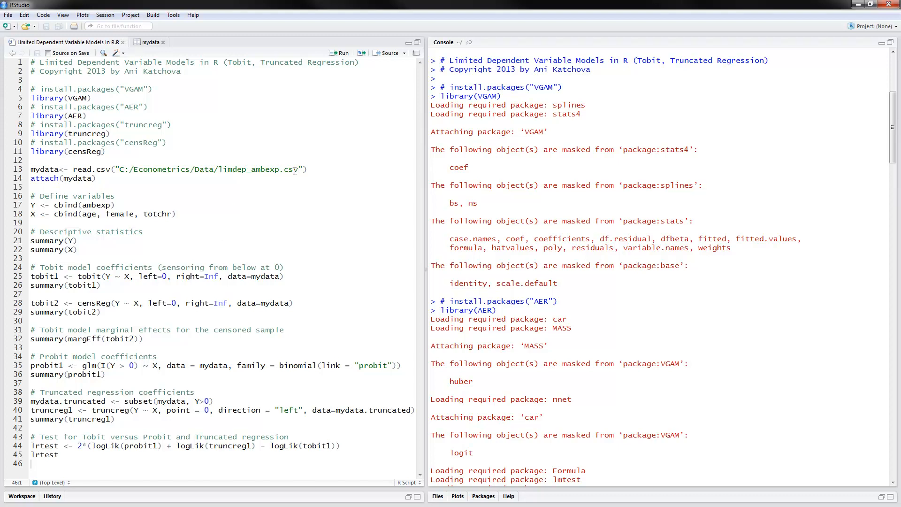
{"action": "mouse_move", "coordinate": [48, 213]}
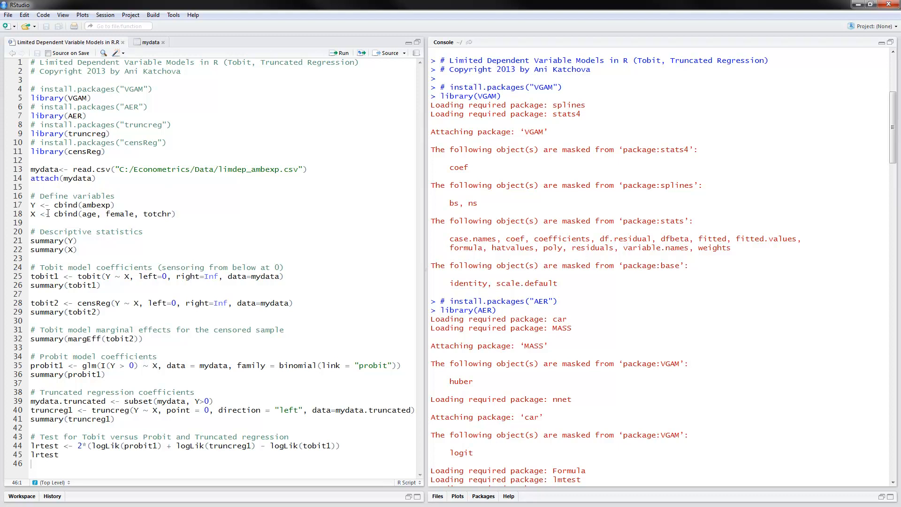
{"action": "mouse_move", "coordinate": [57, 214]}
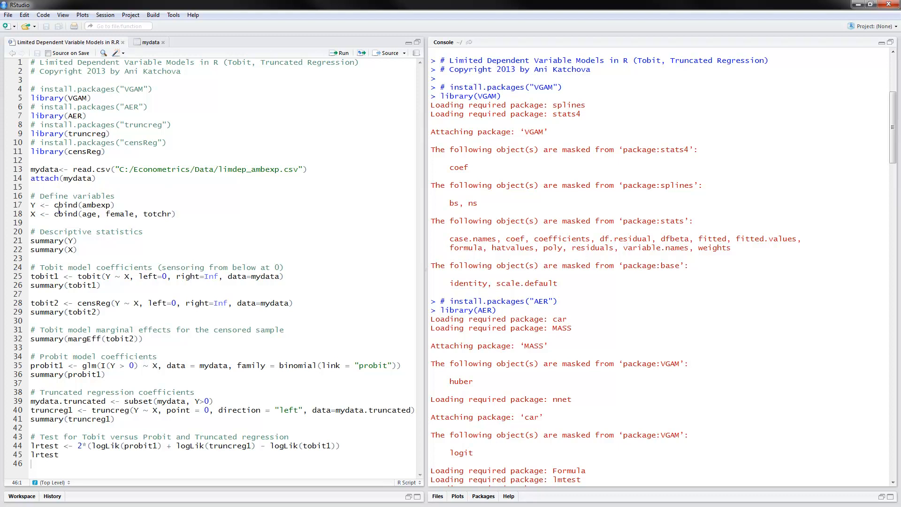
{"action": "mouse_move", "coordinate": [81, 205]}
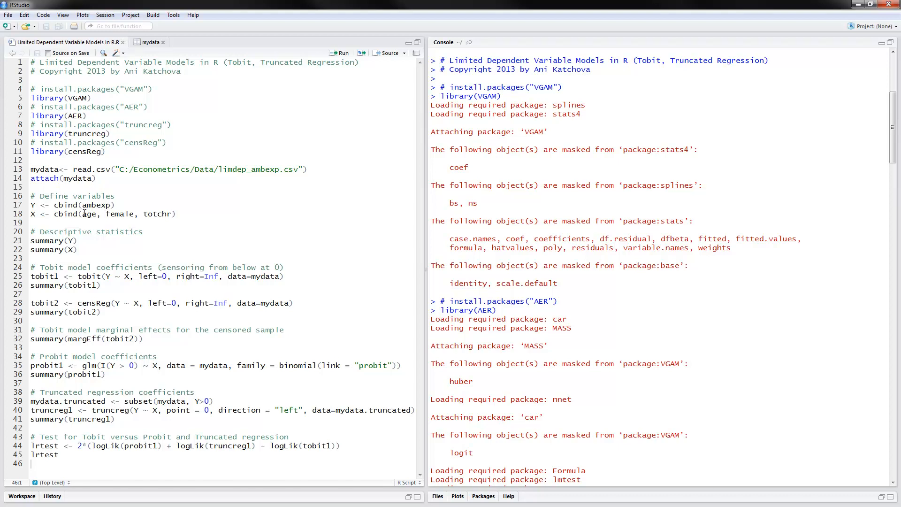
{"action": "mouse_move", "coordinate": [166, 214]}
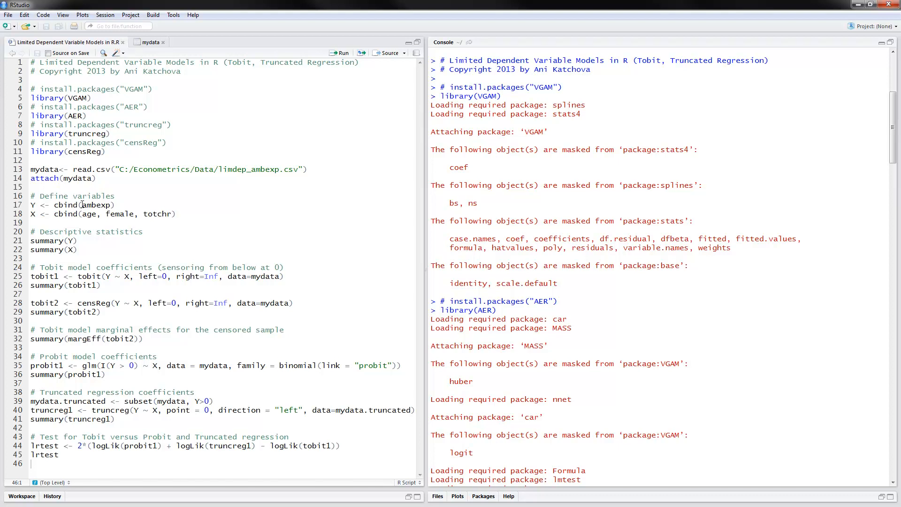
{"action": "double_click", "coordinate": [94, 205]}
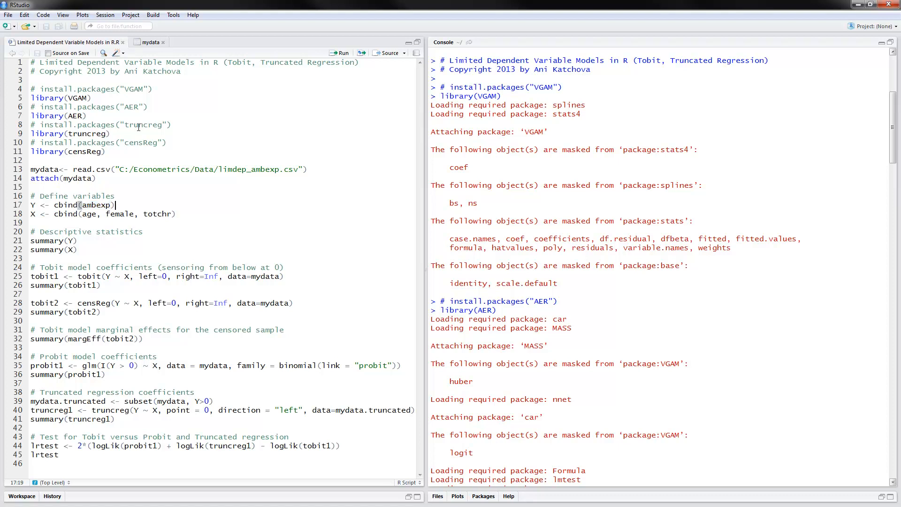
{"action": "left_click", "coordinate": [148, 42]}
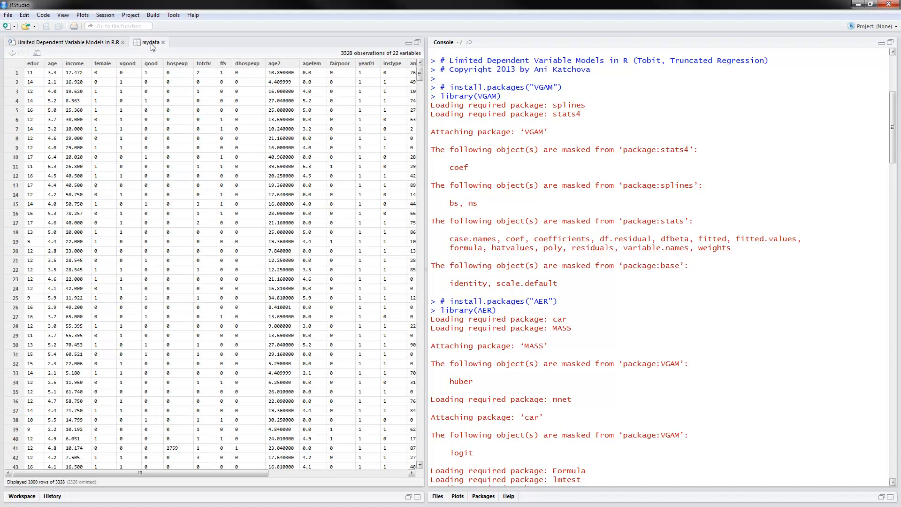
{"action": "mouse_move", "coordinate": [48, 78]}
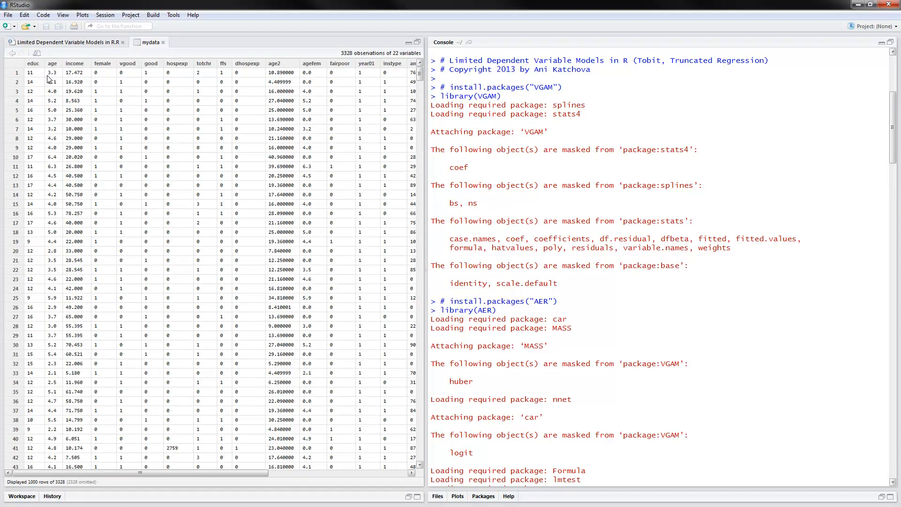
{"action": "mouse_move", "coordinate": [54, 79]}
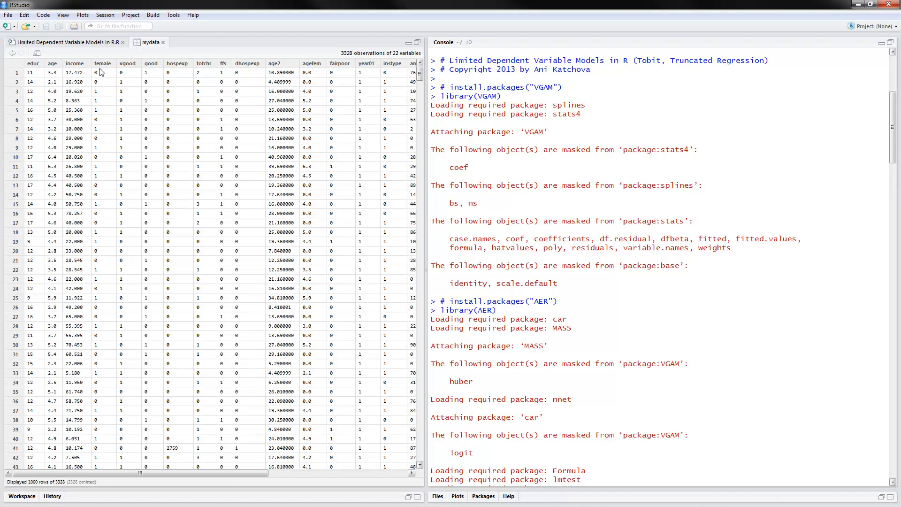
{"action": "mouse_move", "coordinate": [110, 65]}
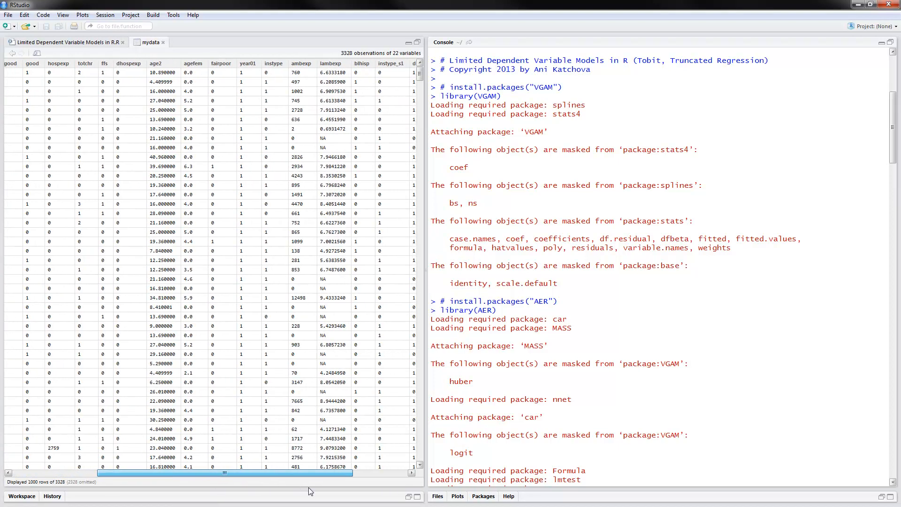
{"action": "scroll", "scroll_direction": "right", "scroll_amount": 3}
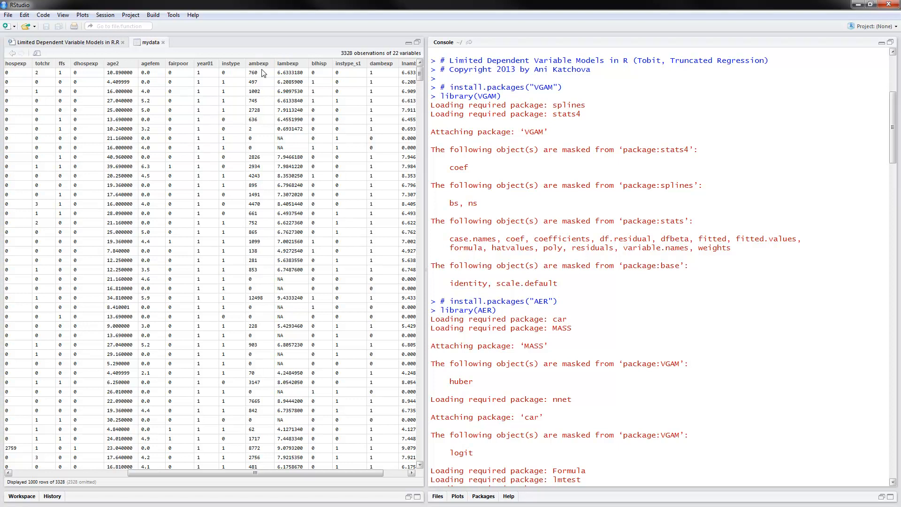
{"action": "mouse_move", "coordinate": [254, 278]}
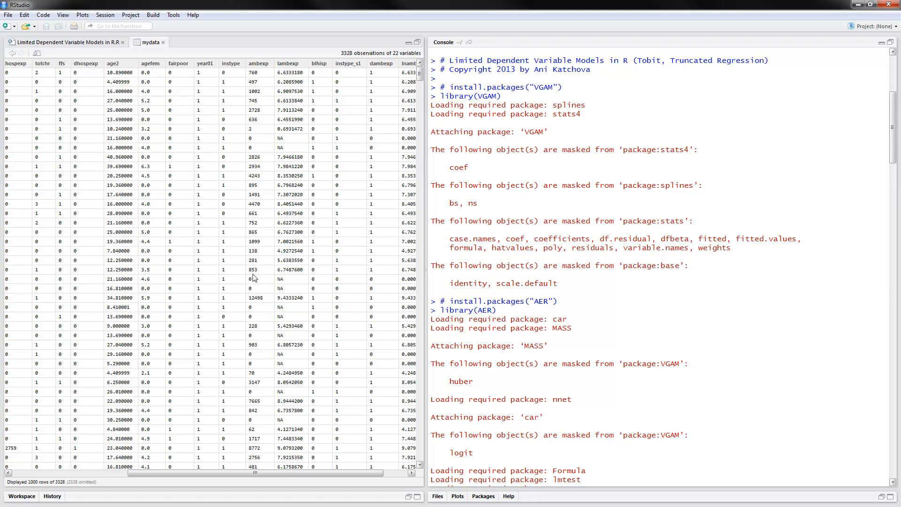
{"action": "mouse_move", "coordinate": [247, 355]}
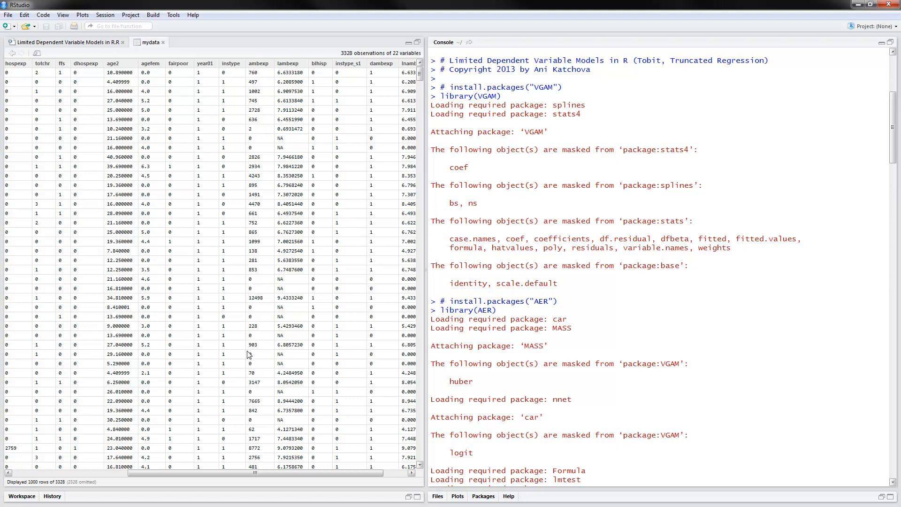
{"action": "mouse_move", "coordinate": [257, 290]}
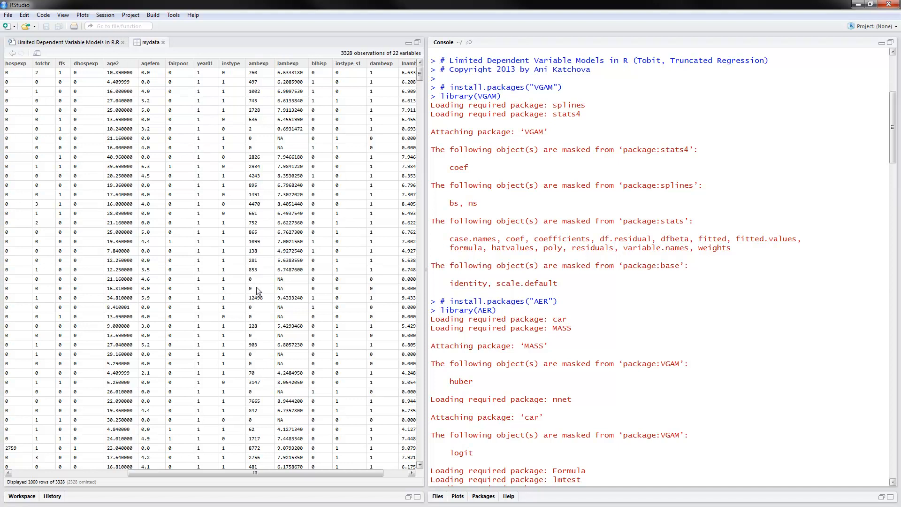
{"action": "mouse_move", "coordinate": [262, 142]}
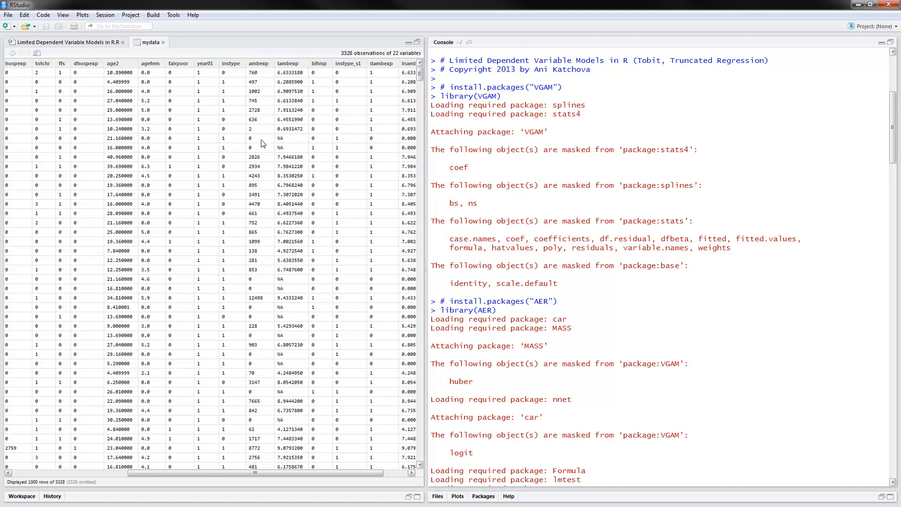
{"action": "mouse_move", "coordinate": [257, 198]}
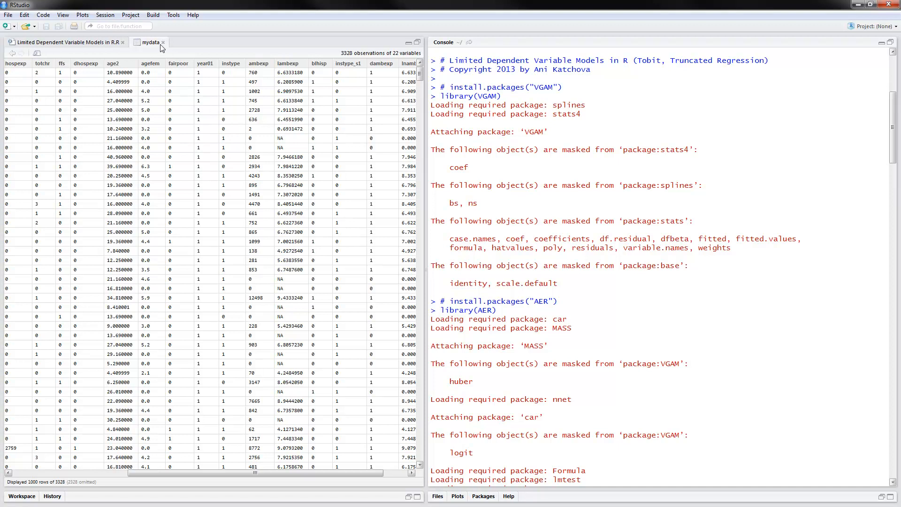
{"action": "left_click", "coordinate": [66, 43]}
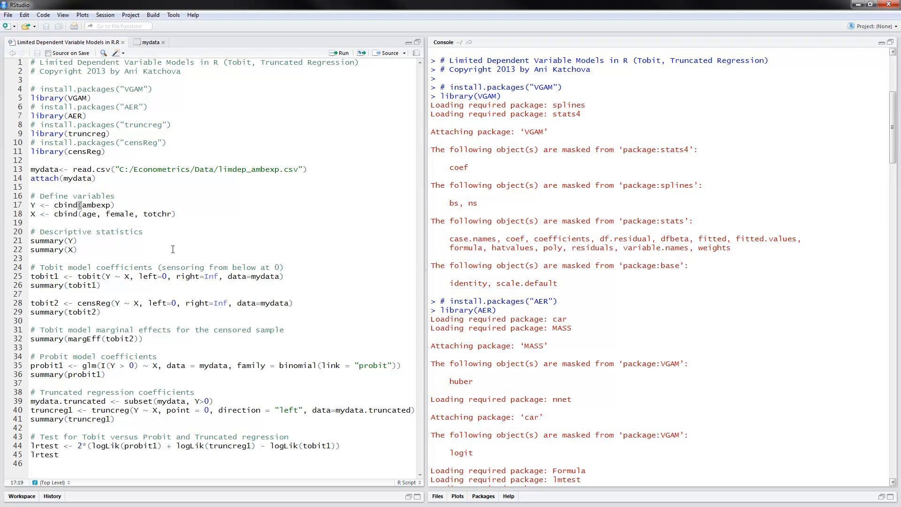
{"action": "left_click", "coordinate": [78, 250]}
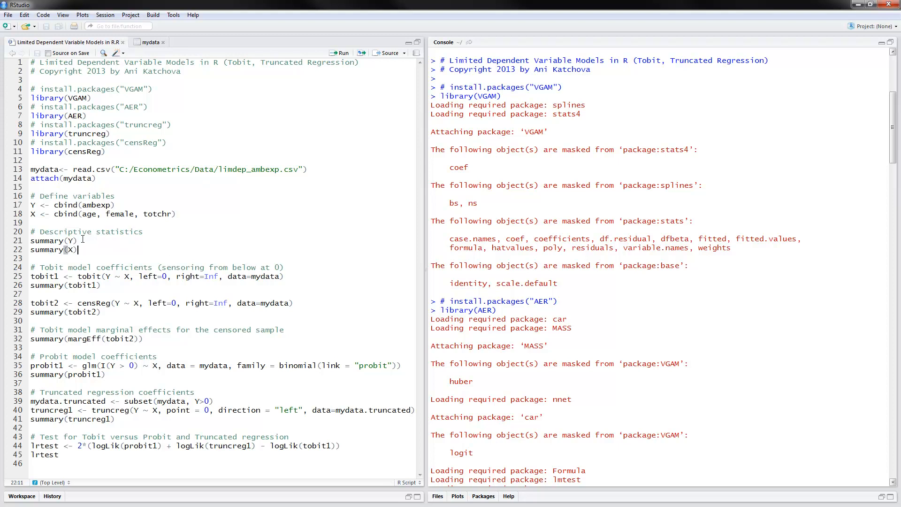
{"action": "mouse_move", "coordinate": [892, 126]}
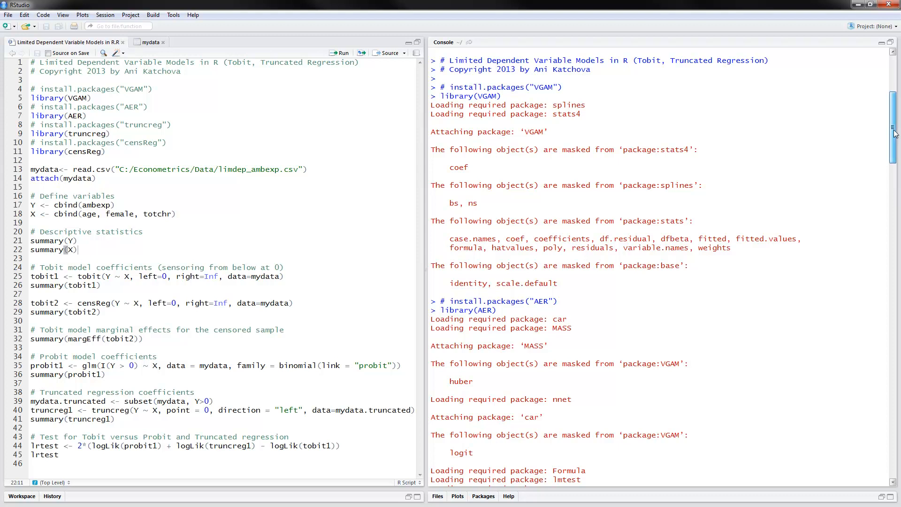
{"action": "scroll", "scroll_direction": "down", "scroll_amount": 3}
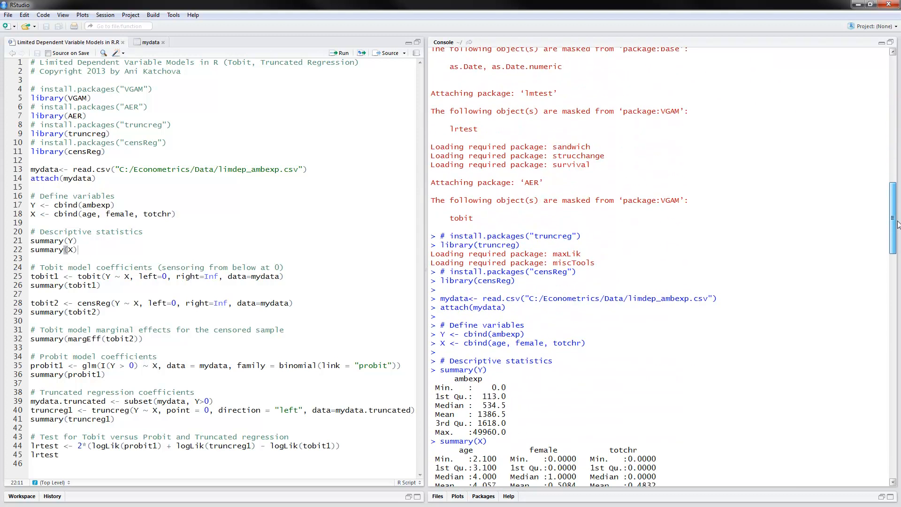
{"action": "scroll", "scroll_direction": "down", "scroll_amount": 3}
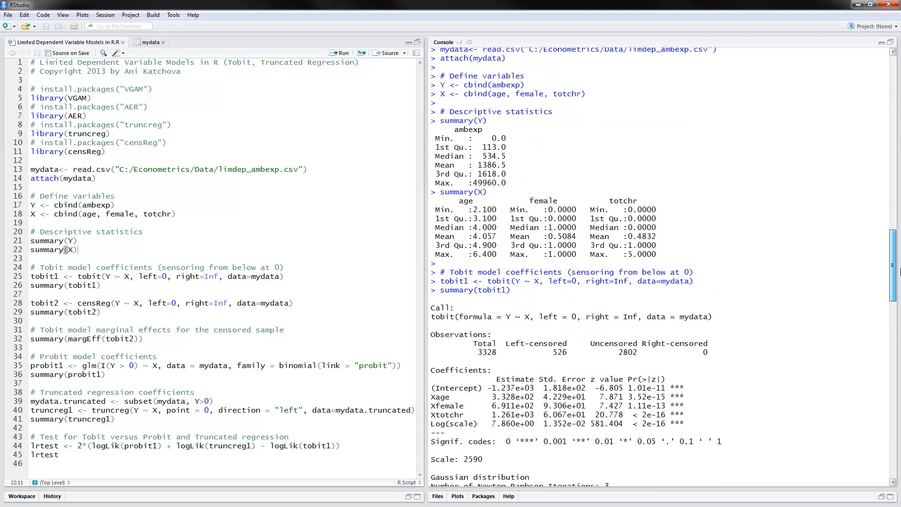
{"action": "scroll", "scroll_direction": "down", "scroll_amount": 3}
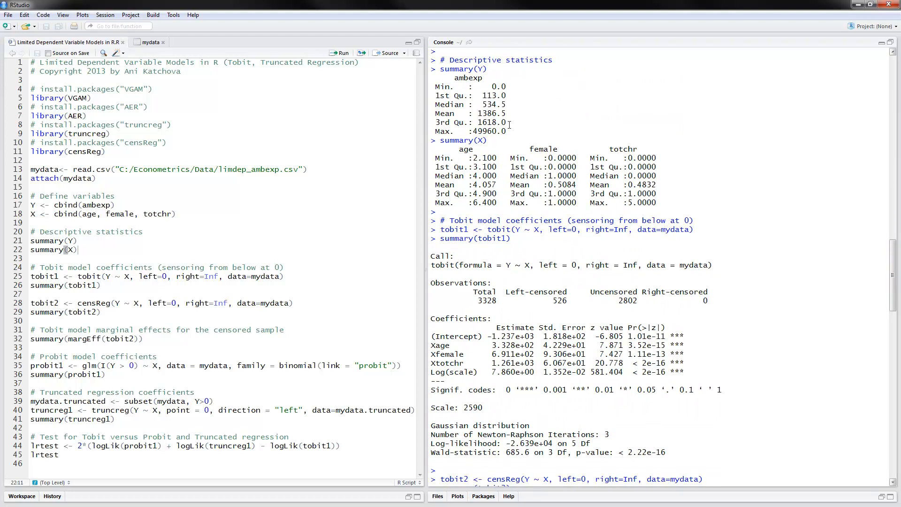
{"action": "double_click", "coordinate": [491, 113]}
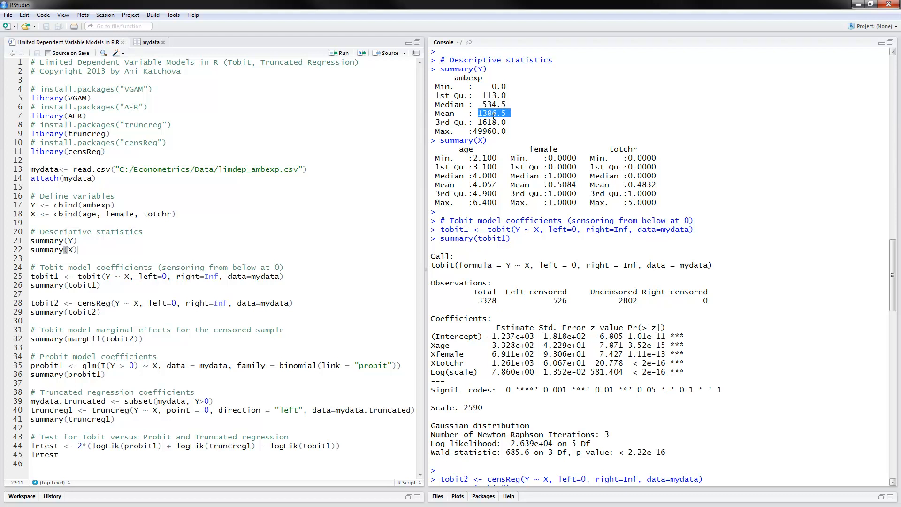
{"action": "mouse_move", "coordinate": [630, 167]}
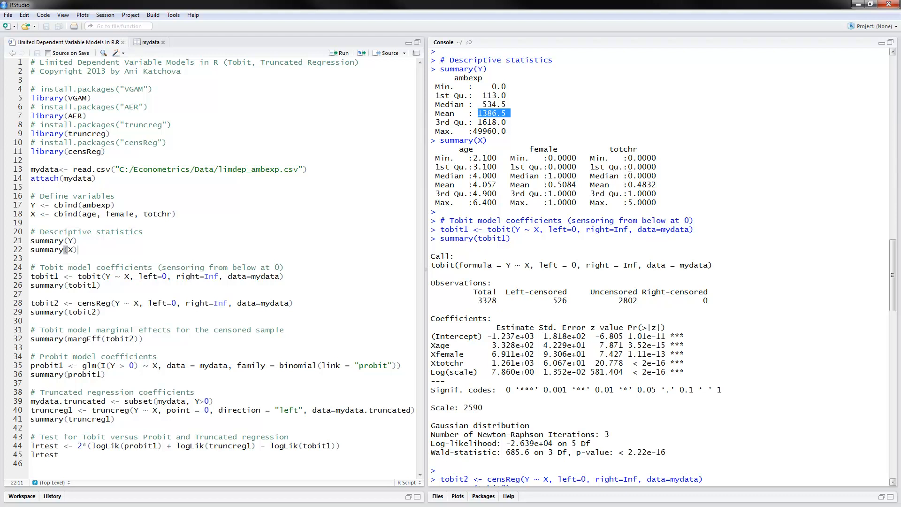
{"action": "mouse_move", "coordinate": [450, 220]}
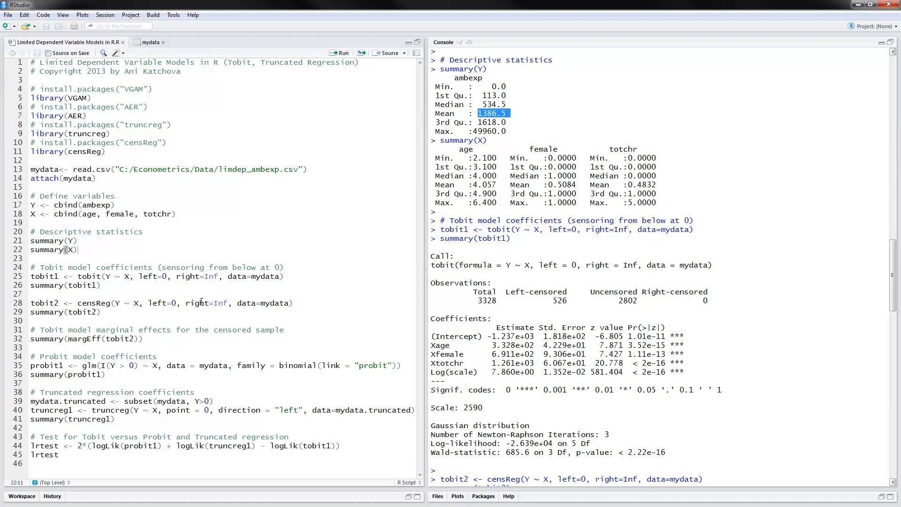
{"action": "left_click", "coordinate": [32, 294]}
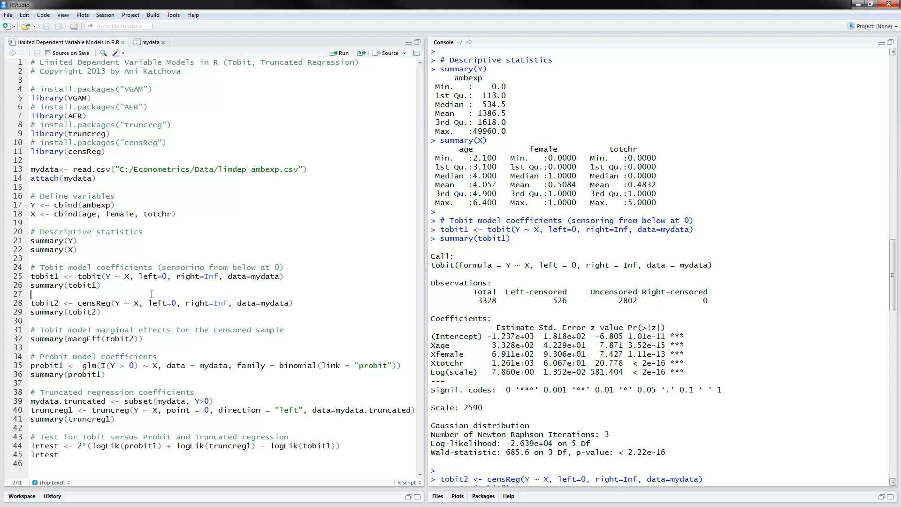
{"action": "double_click", "coordinate": [88, 276]}
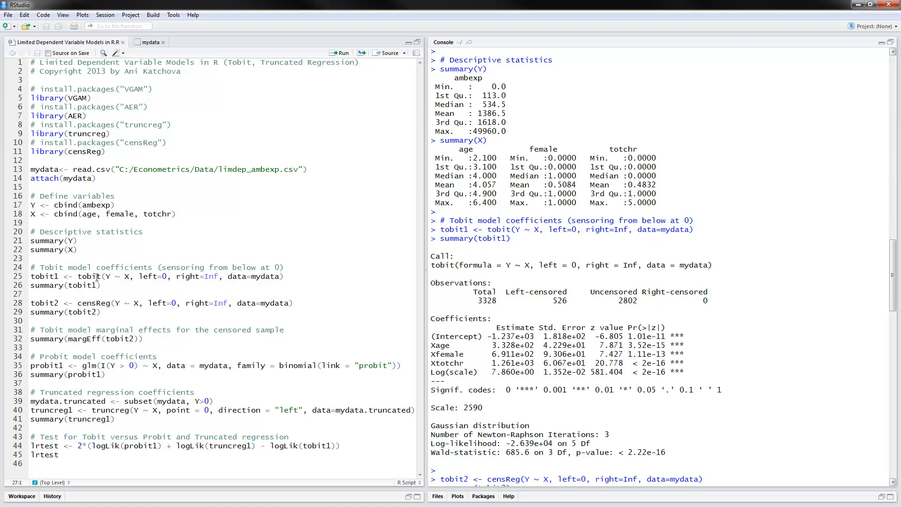
{"action": "left_click", "coordinate": [108, 275]}
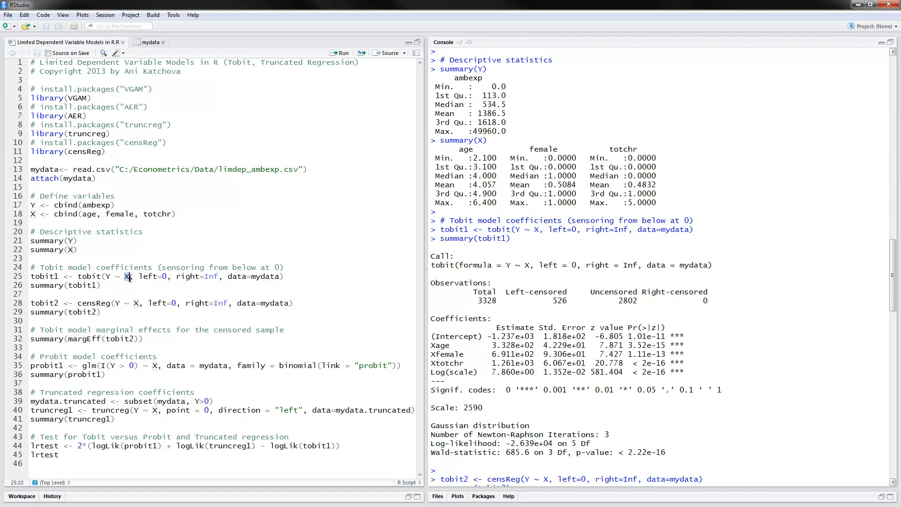
{"action": "left_click", "coordinate": [140, 276]}
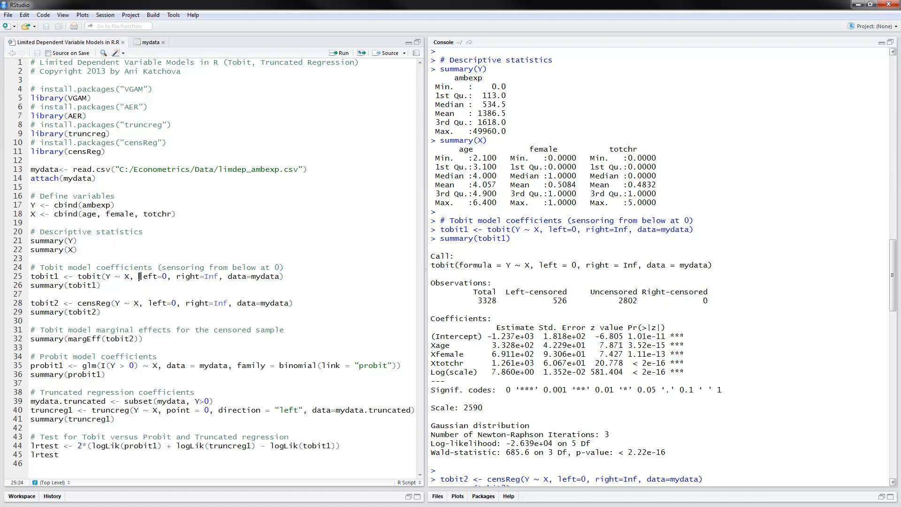
{"action": "double_click", "coordinate": [147, 276]}
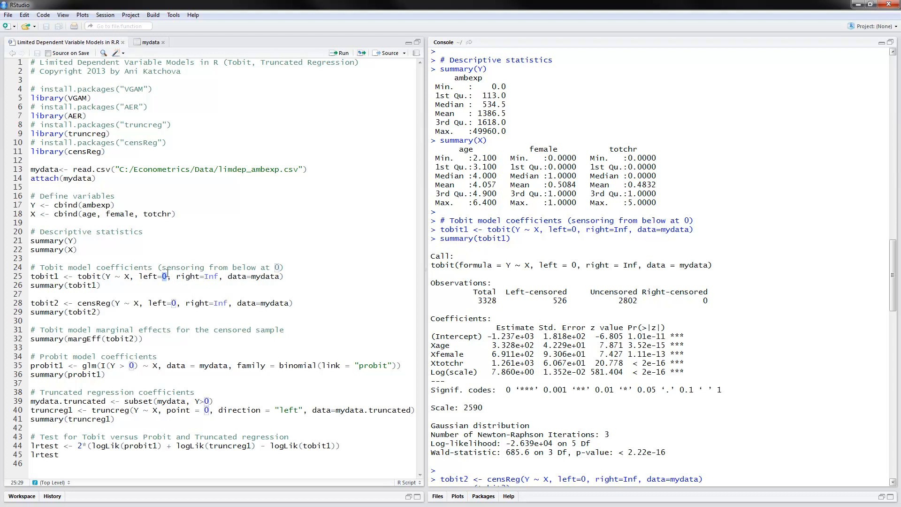
{"action": "left_click", "coordinate": [167, 276]}
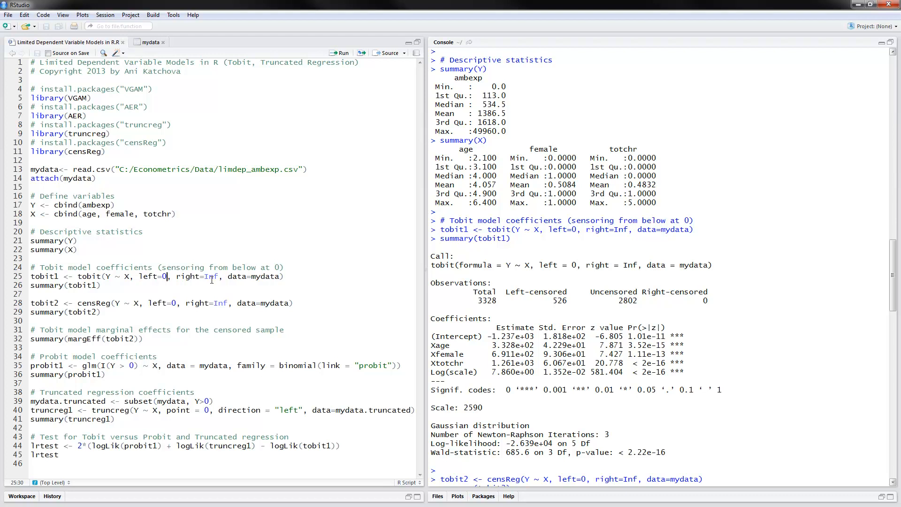
{"action": "mouse_move", "coordinate": [267, 272]}
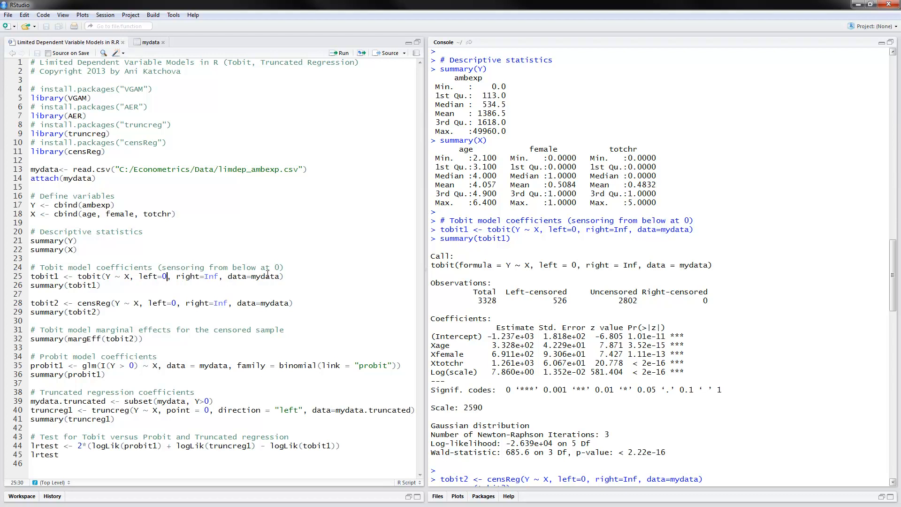
{"action": "mouse_move", "coordinate": [442, 272]}
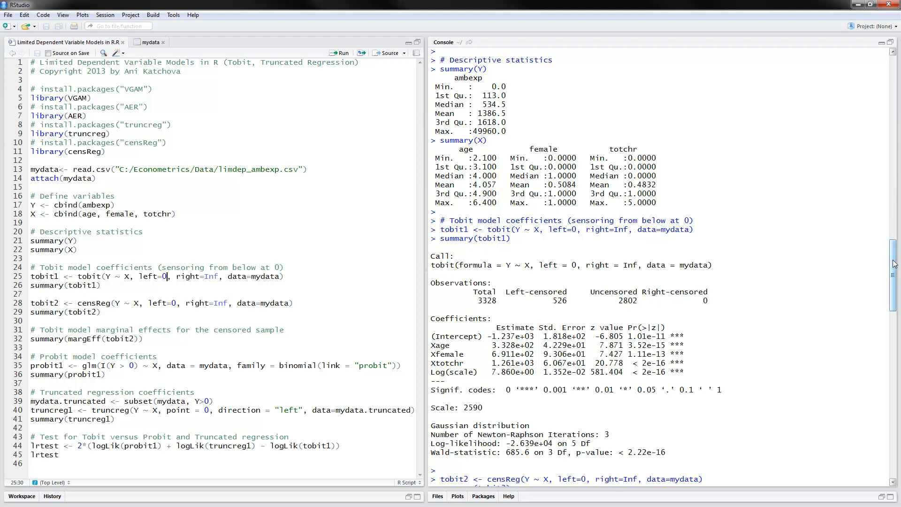
{"action": "scroll", "scroll_direction": "down", "scroll_amount": 3}
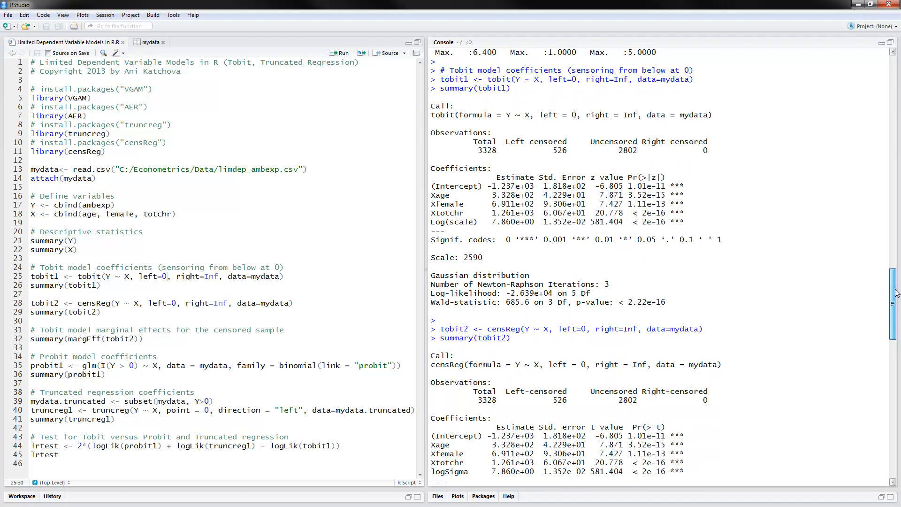
{"action": "scroll", "scroll_direction": "down", "scroll_amount": 3}
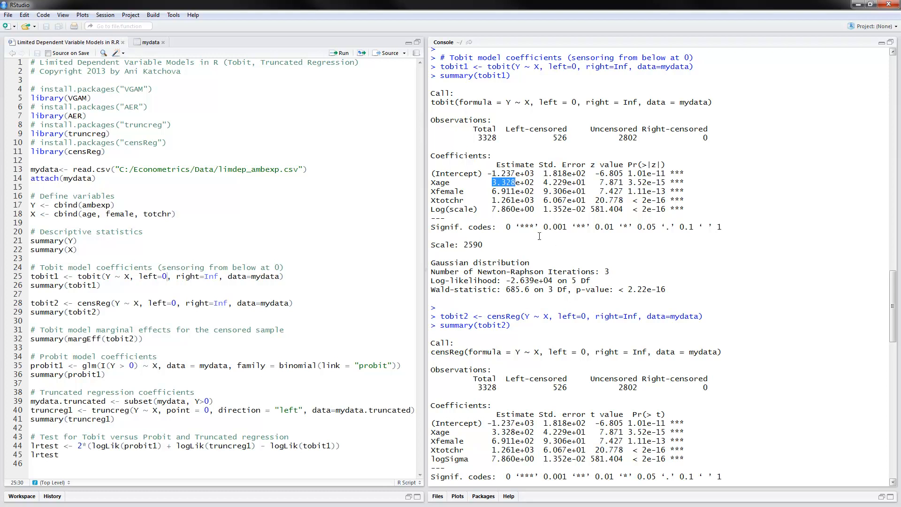
{"action": "mouse_move", "coordinate": [489, 194]}
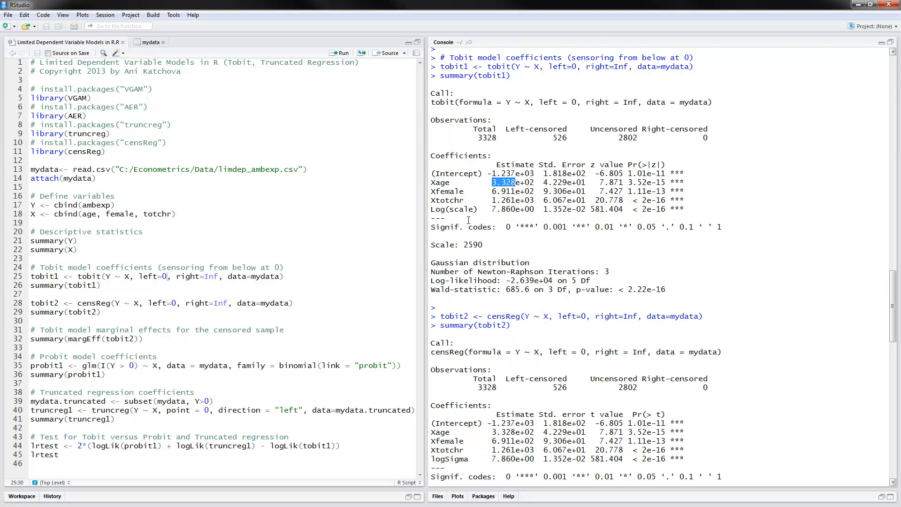
{"action": "mouse_move", "coordinate": [431, 209]}
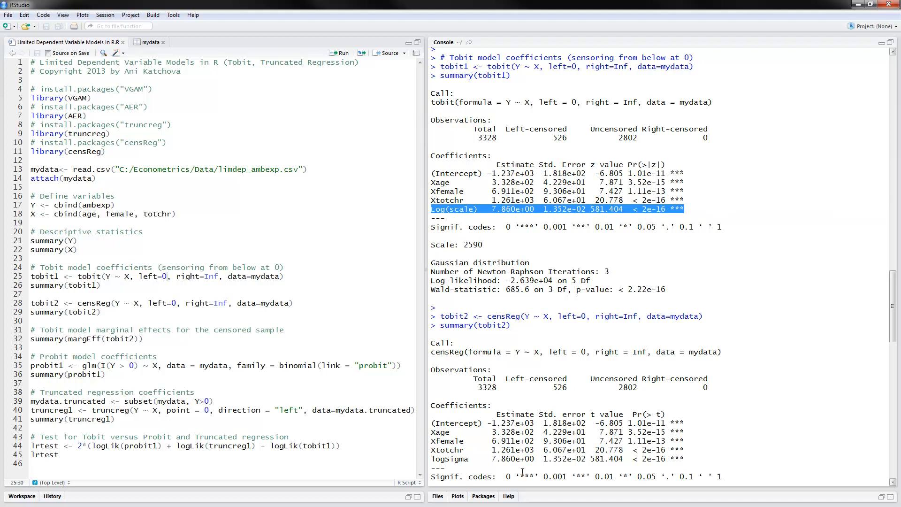
{"action": "mouse_move", "coordinate": [532, 425]}
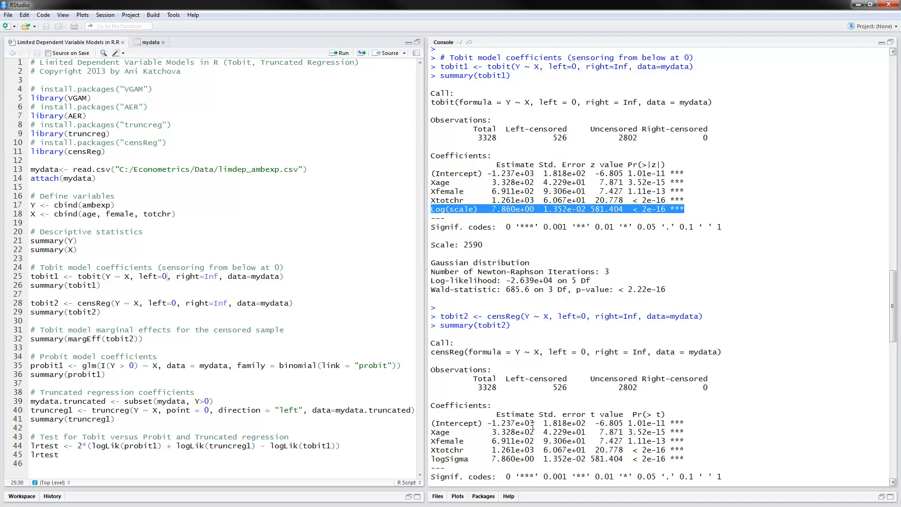
{"action": "mouse_move", "coordinate": [491, 314]}
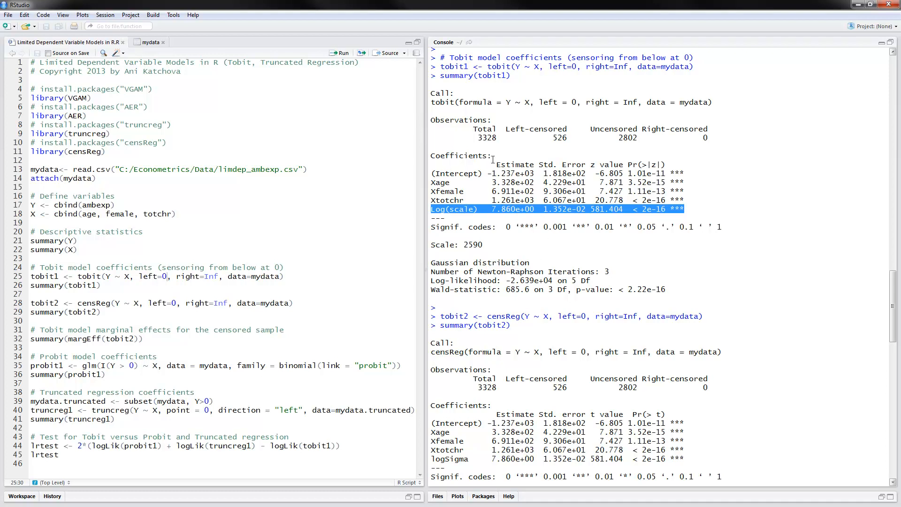
{"action": "double_click", "coordinate": [487, 137]}
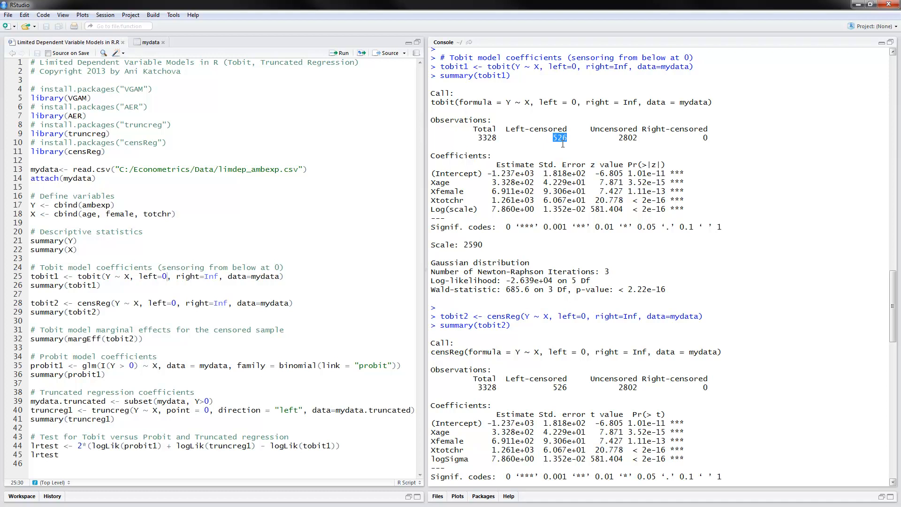
{"action": "mouse_move", "coordinate": [641, 137]}
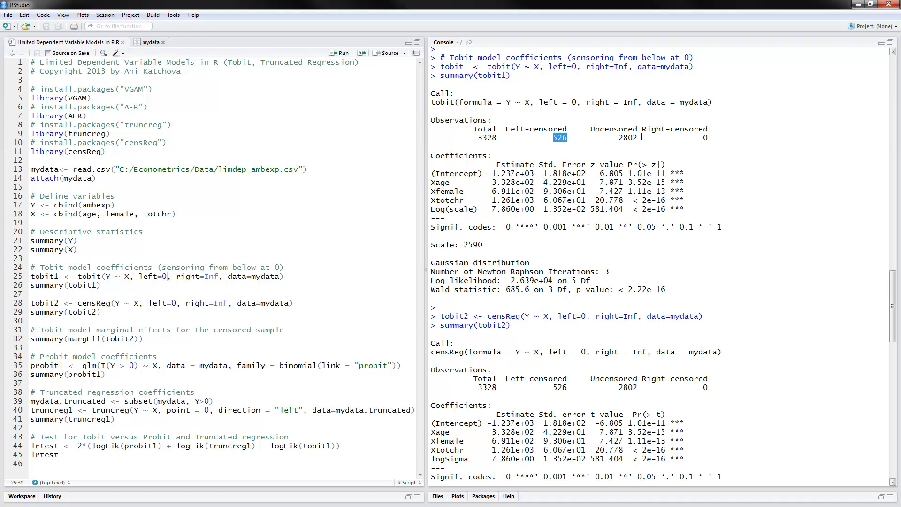
{"action": "mouse_move", "coordinate": [712, 145]}
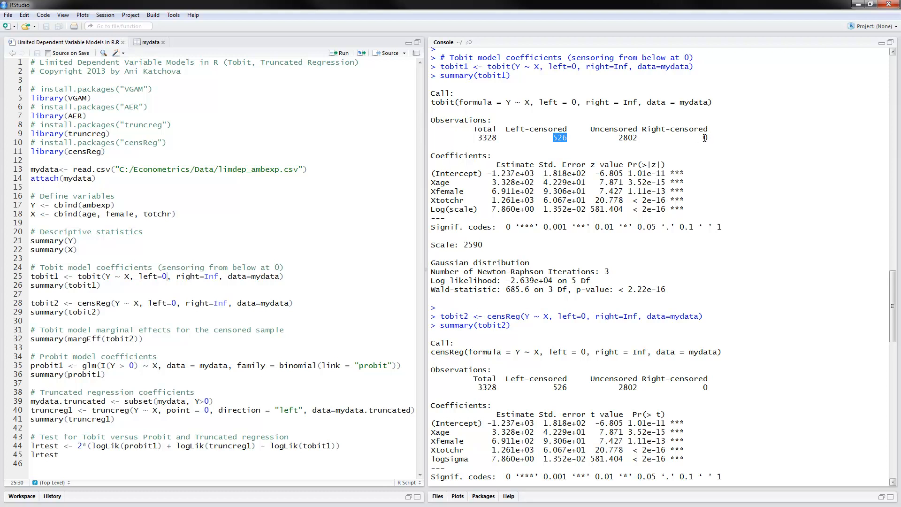
{"action": "mouse_move", "coordinate": [799, 263]}
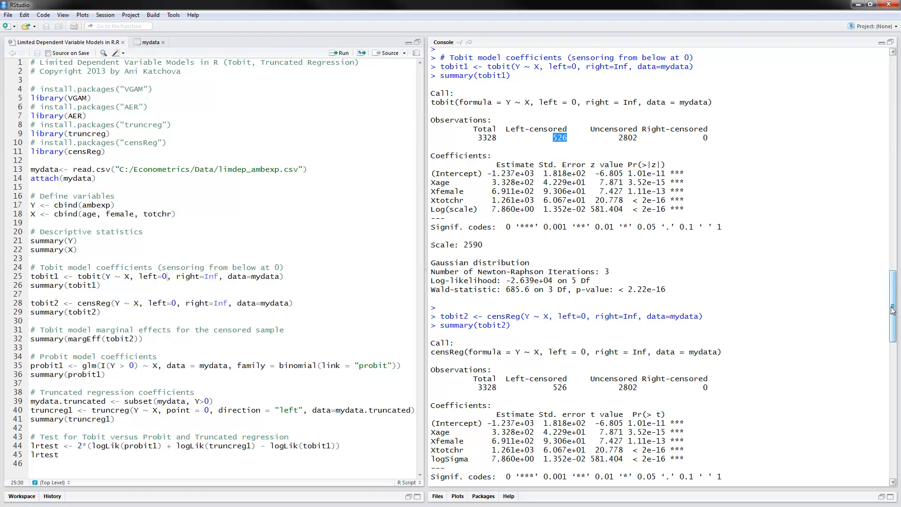
{"action": "scroll", "scroll_direction": "down", "scroll_amount": 3}
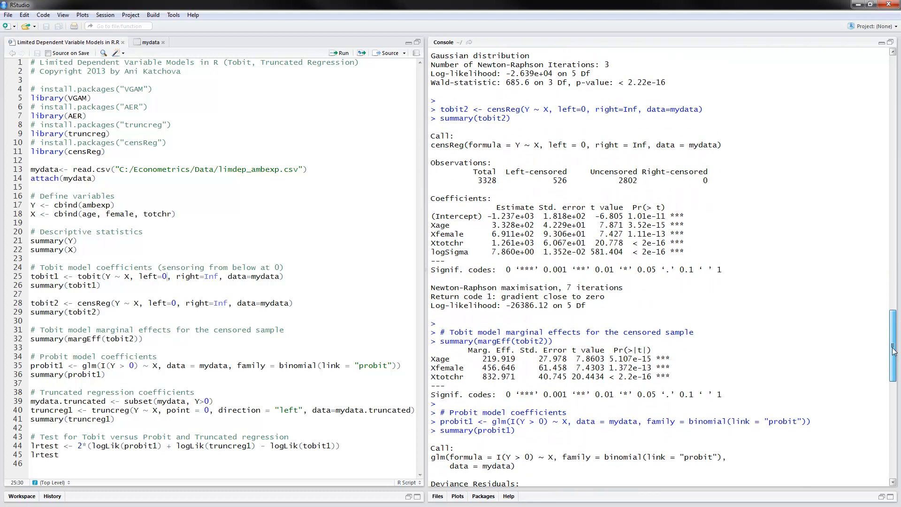
{"action": "scroll", "scroll_direction": "down", "scroll_amount": 3}
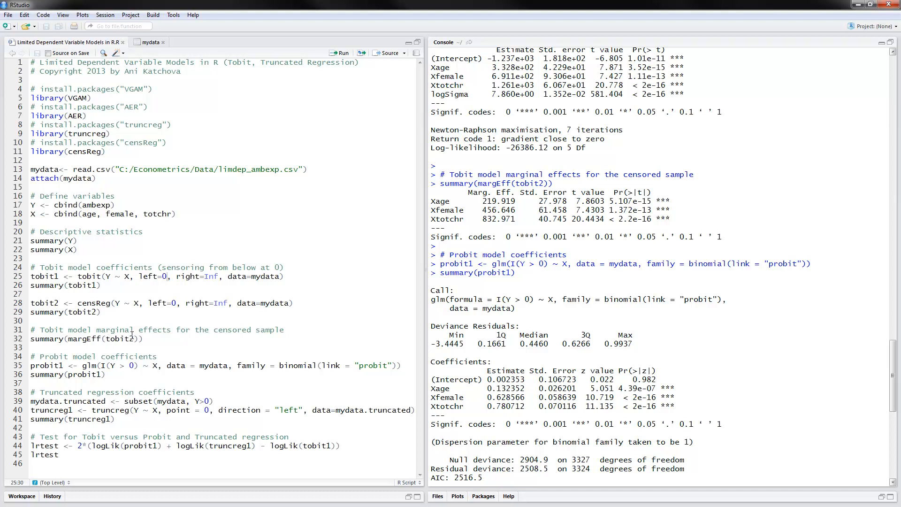
{"action": "mouse_move", "coordinate": [113, 306]}
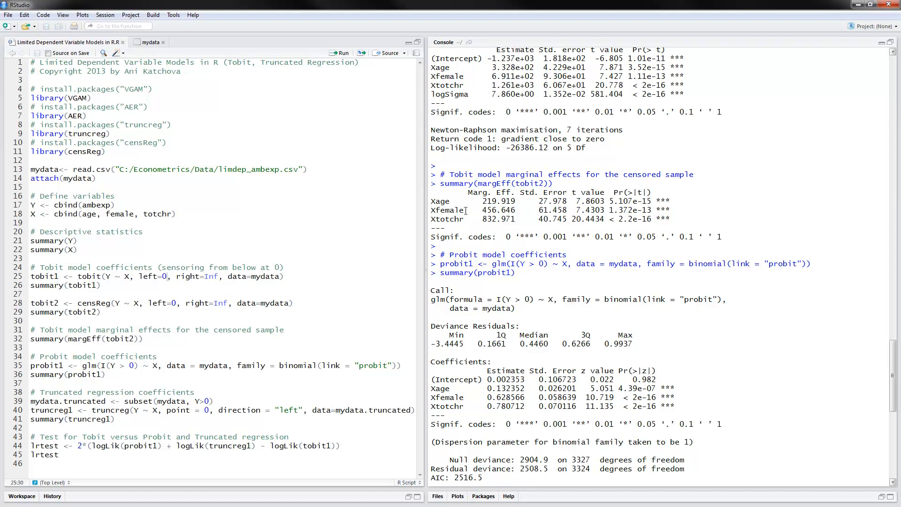
{"action": "mouse_move", "coordinate": [514, 211]}
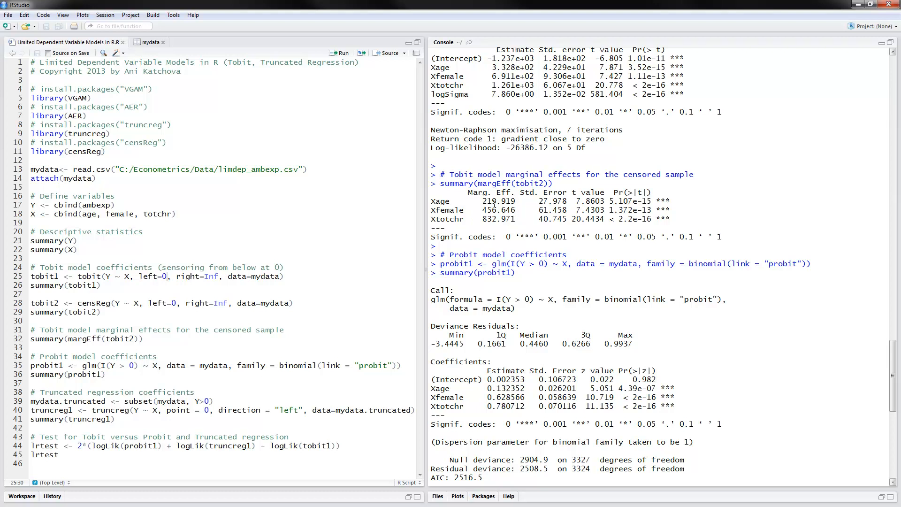
{"action": "double_click", "coordinate": [489, 201]}
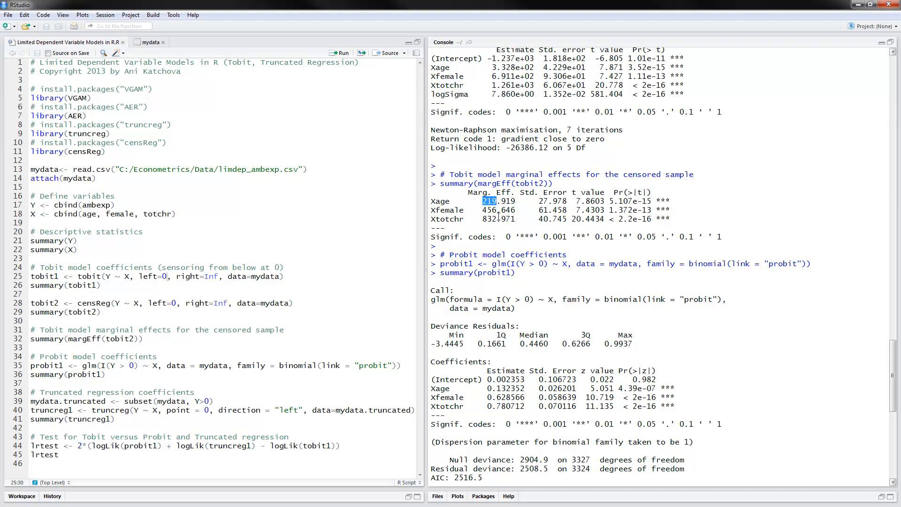
{"action": "mouse_move", "coordinate": [656, 235]}
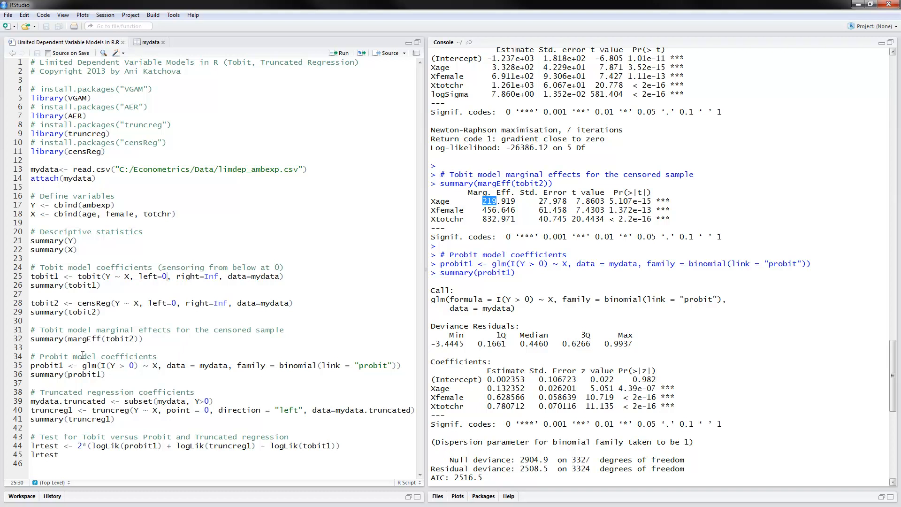
{"action": "mouse_move", "coordinate": [96, 365]}
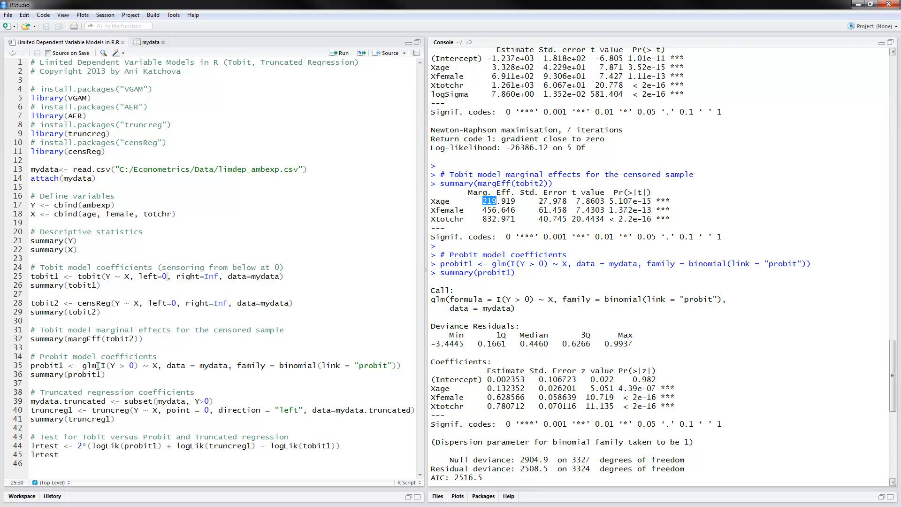
{"action": "left_click", "coordinate": [109, 365]}
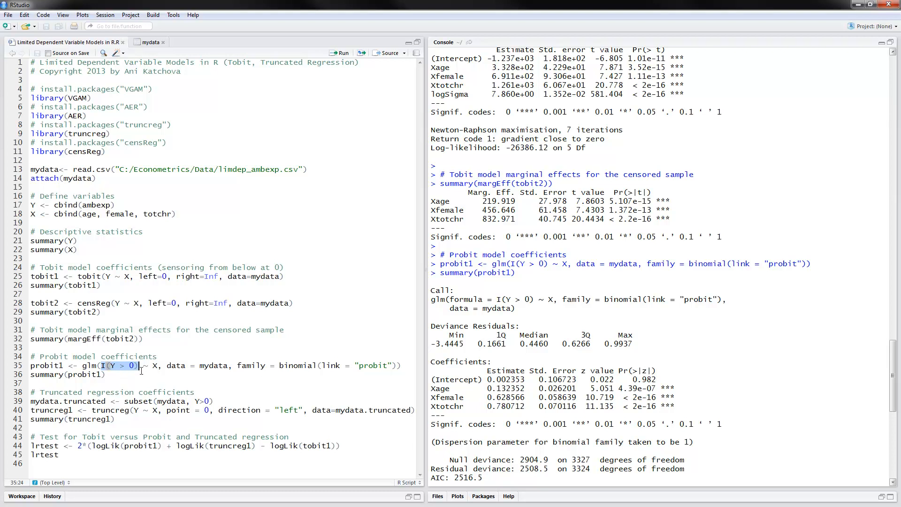
{"action": "left_click", "coordinate": [186, 379]}
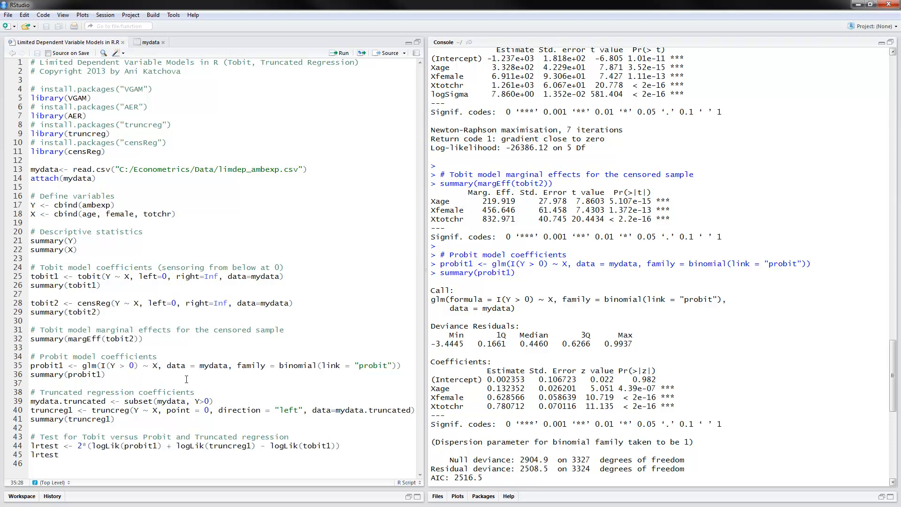
{"action": "mouse_move", "coordinate": [185, 378]}
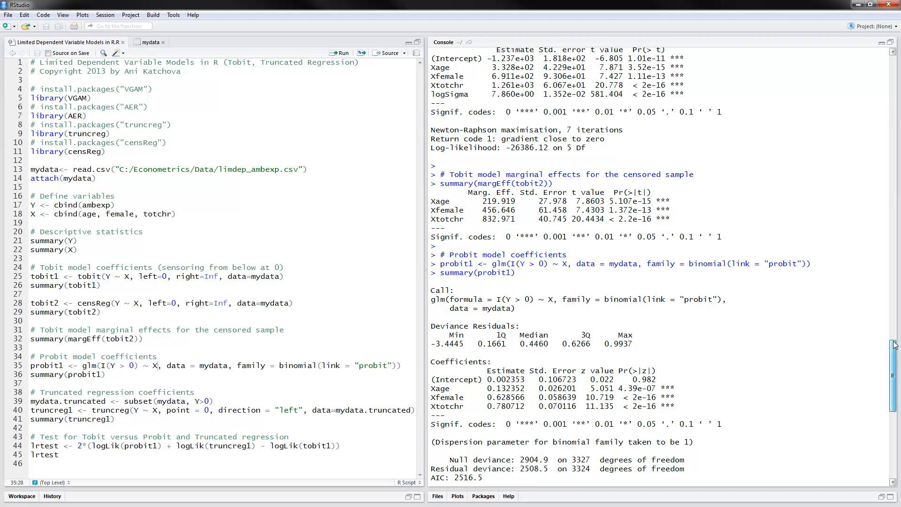
{"action": "scroll", "scroll_direction": "down", "scroll_amount": 3}
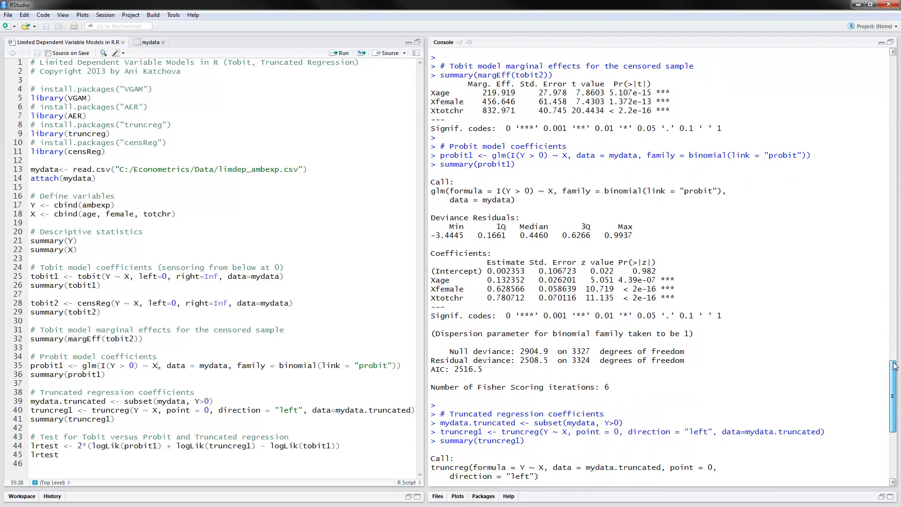
{"action": "scroll", "scroll_direction": "down", "scroll_amount": 3}
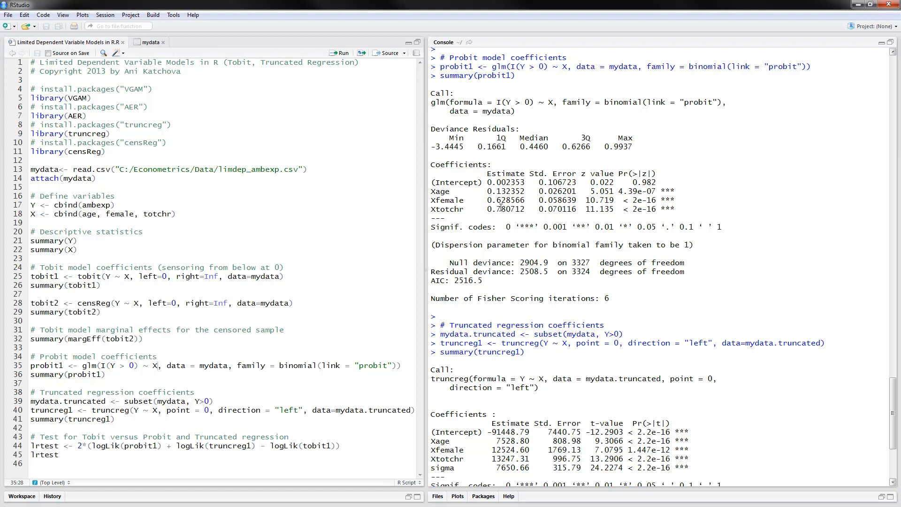
{"action": "mouse_move", "coordinate": [500, 206]}
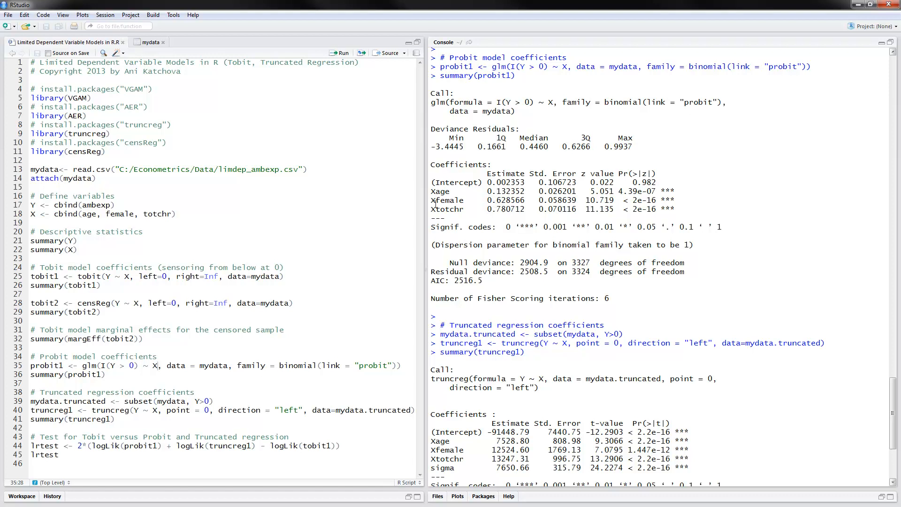
{"action": "mouse_move", "coordinate": [468, 211]}
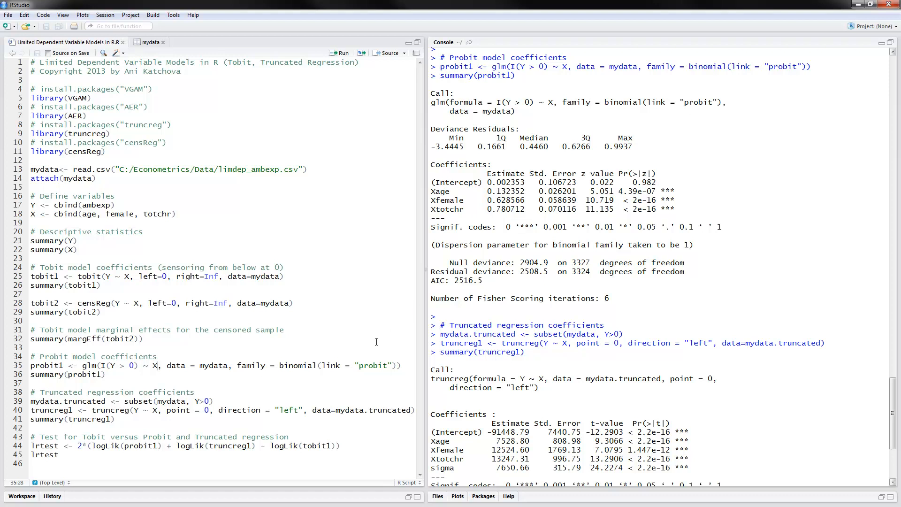
{"action": "mouse_move", "coordinate": [157, 409]}
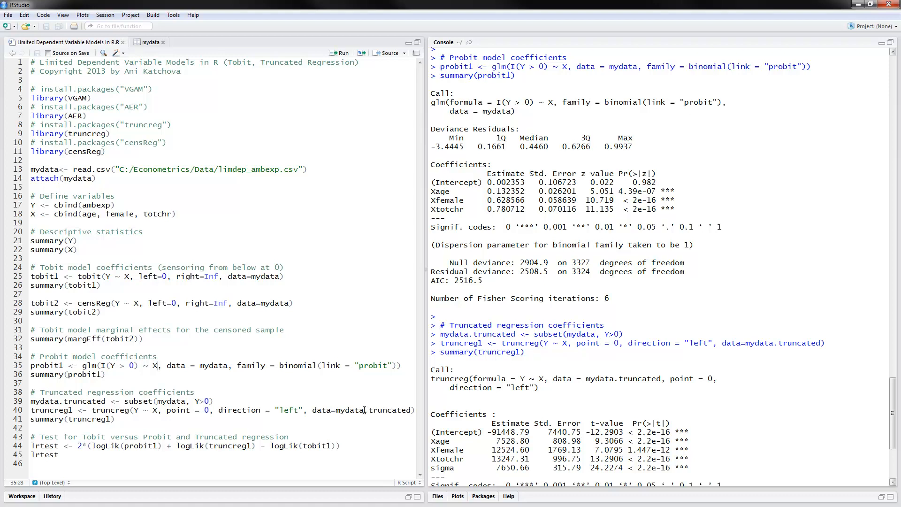
{"action": "mouse_move", "coordinate": [387, 416]}
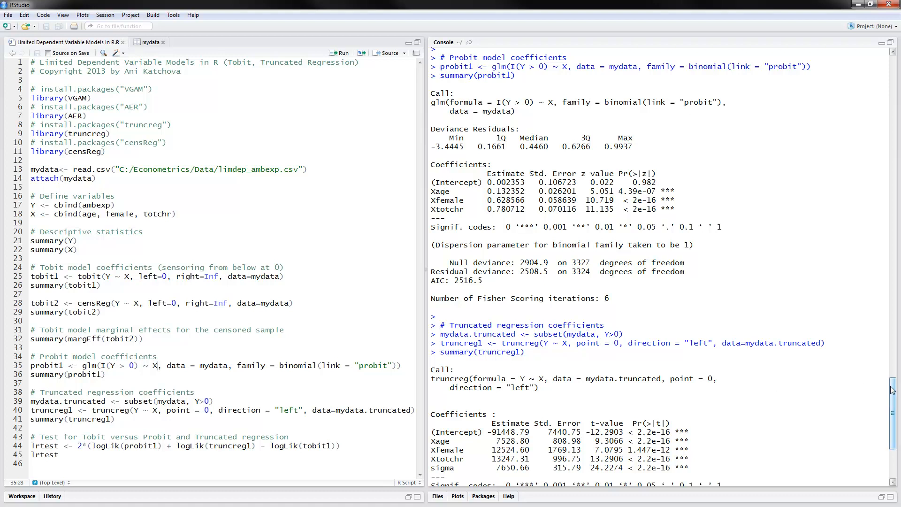
{"action": "scroll", "scroll_direction": "down", "scroll_amount": 3}
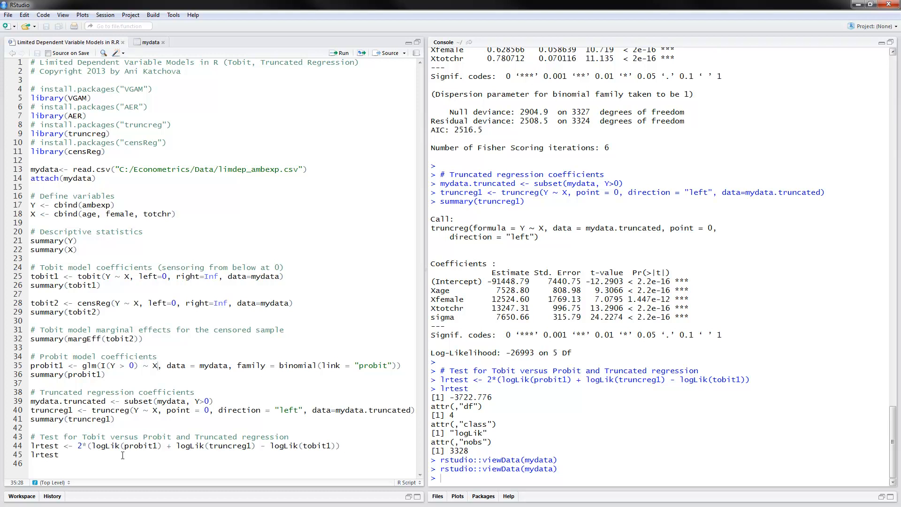
{"action": "mouse_move", "coordinate": [104, 435]}
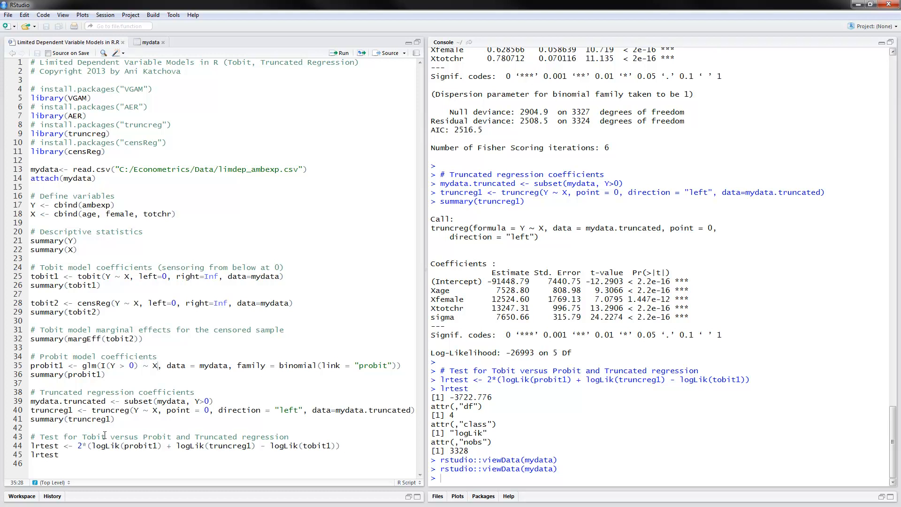
{"action": "mouse_move", "coordinate": [219, 448]}
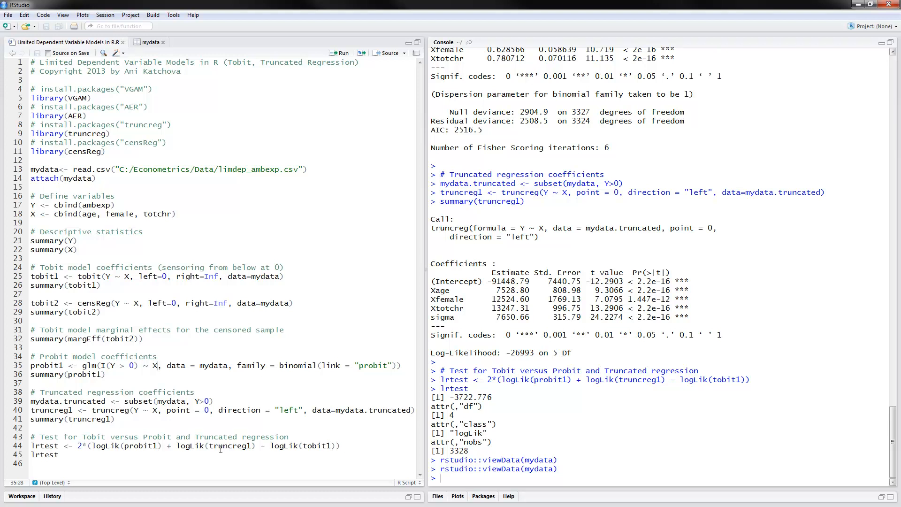
{"action": "mouse_move", "coordinate": [143, 460]}
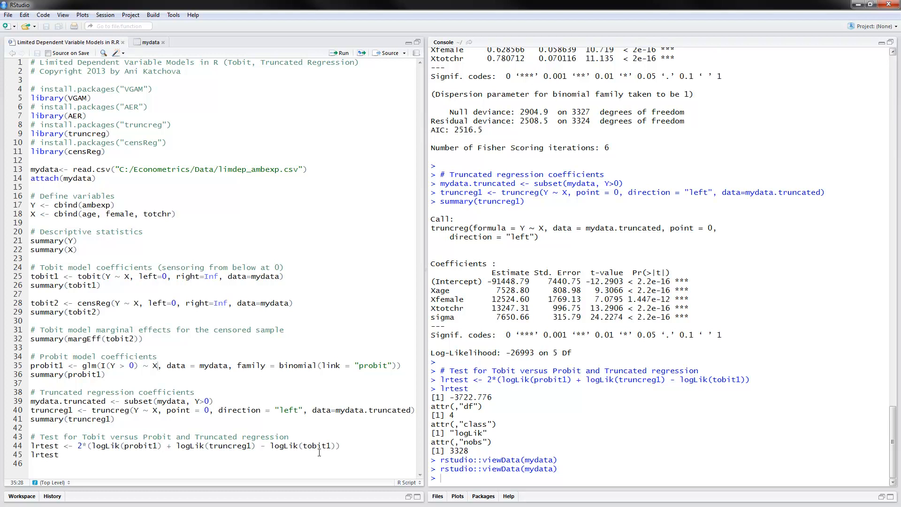
{"action": "mouse_move", "coordinate": [461, 406]}
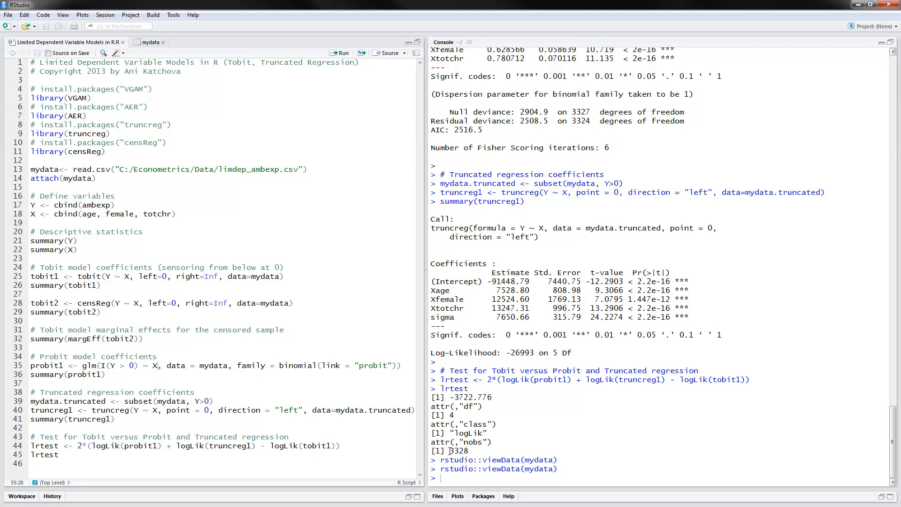
{"action": "double_click", "coordinate": [459, 450]}
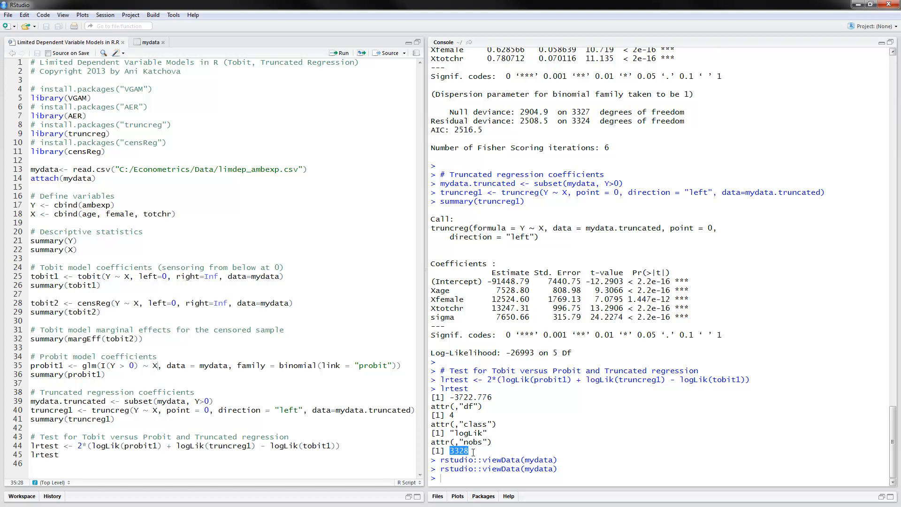
{"action": "left_click", "coordinate": [471, 450]}
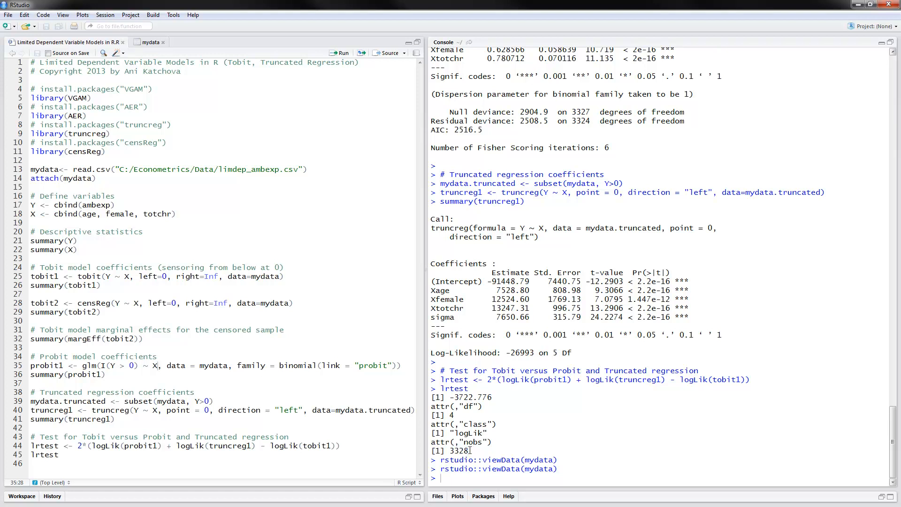